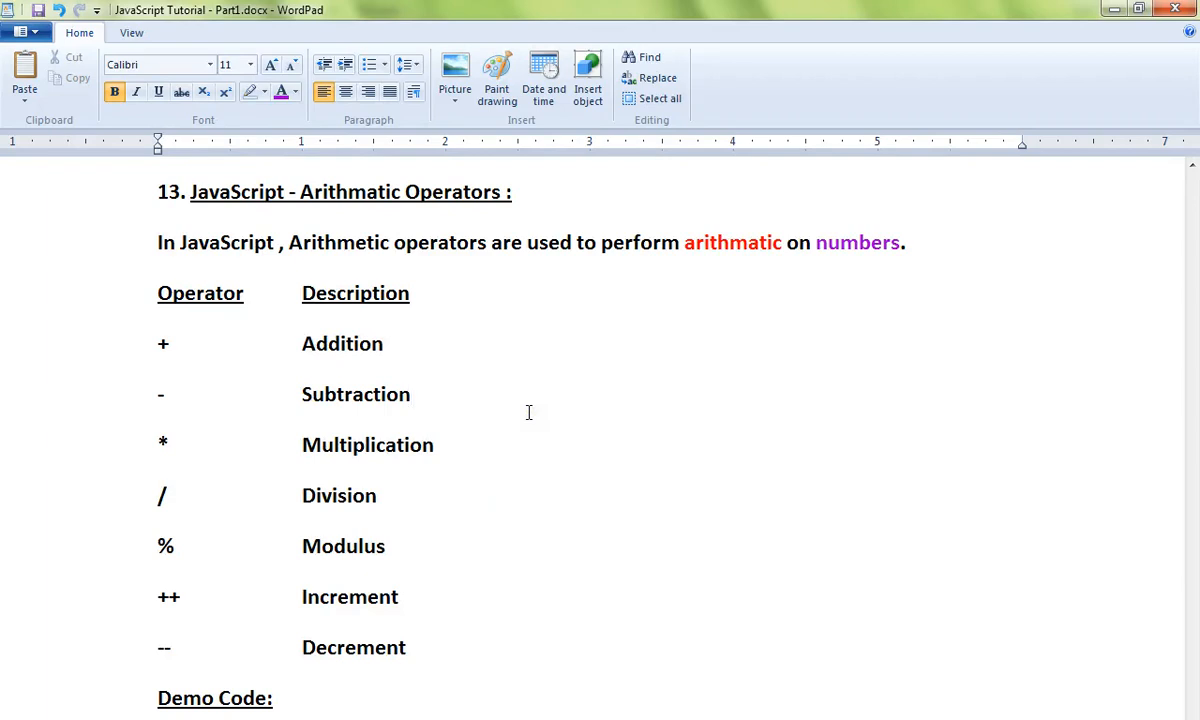
pyautogui.moveTo(536, 292)
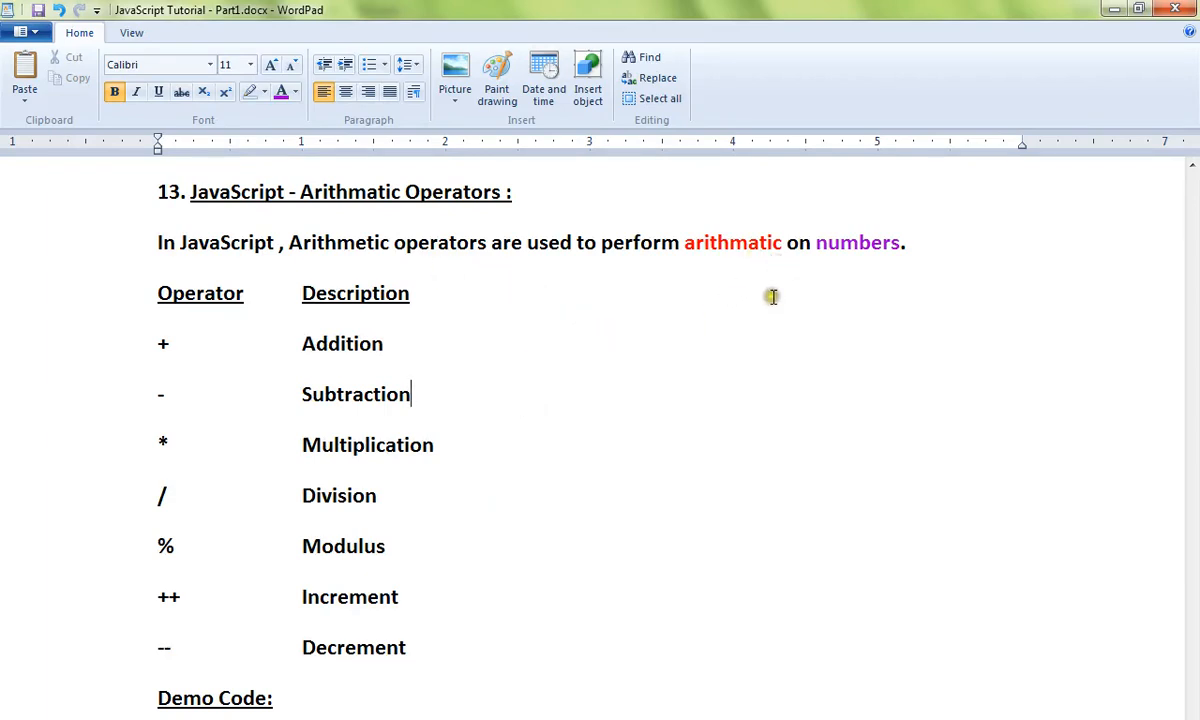
pyautogui.moveTo(772, 296)
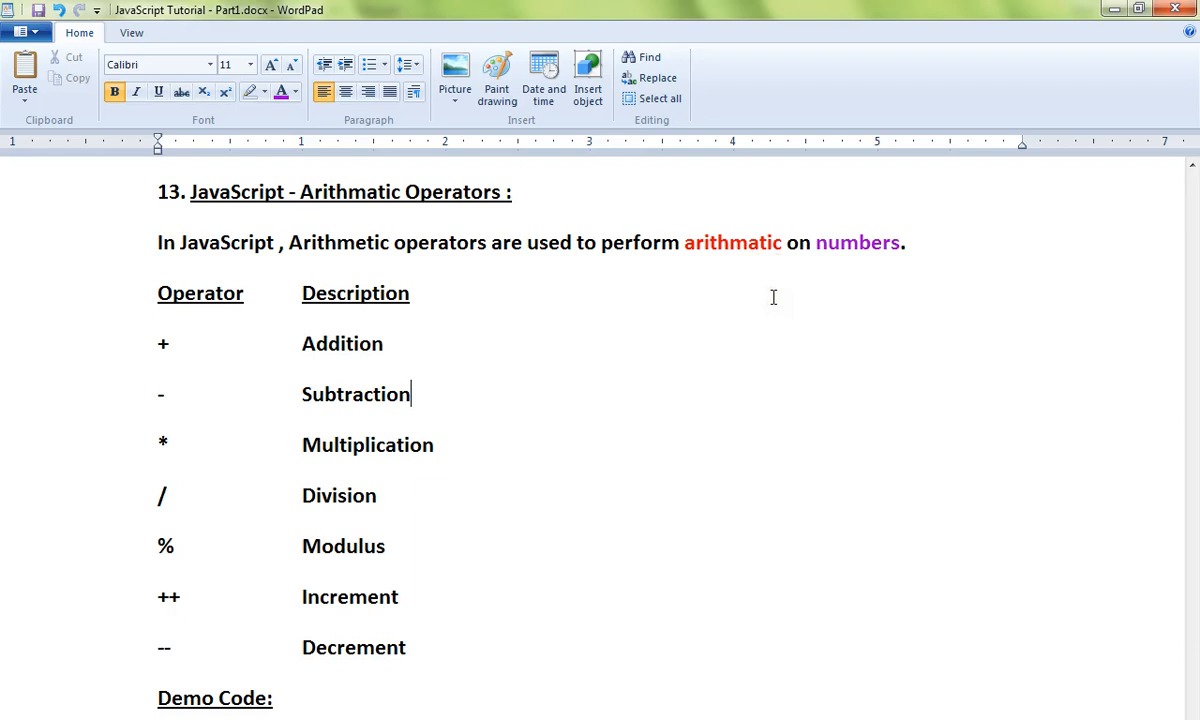
pyautogui.moveTo(512, 564)
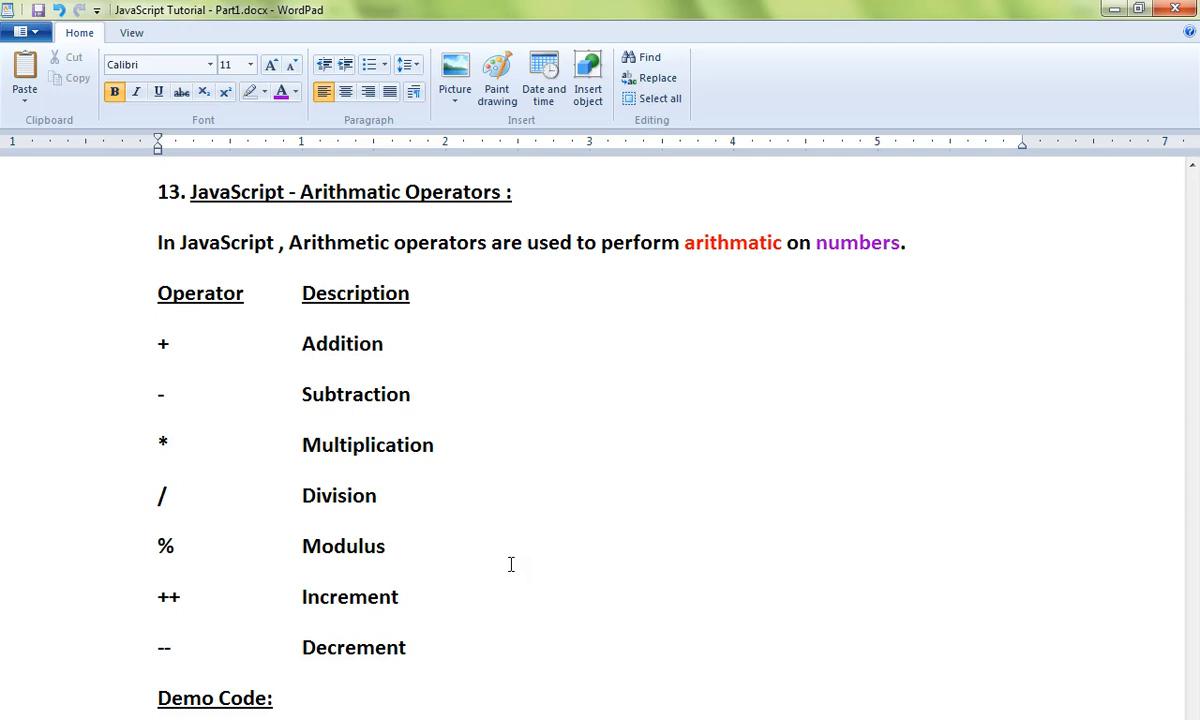
pyautogui.moveTo(584, 572)
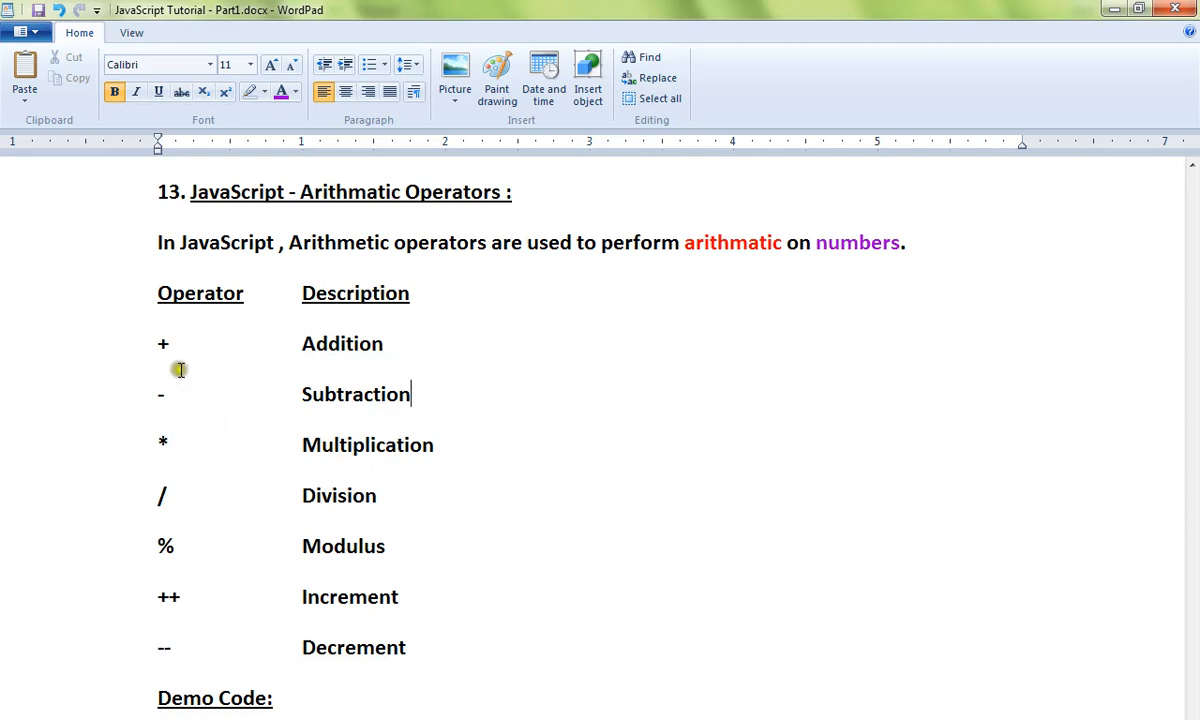
pyautogui.moveTo(168, 570)
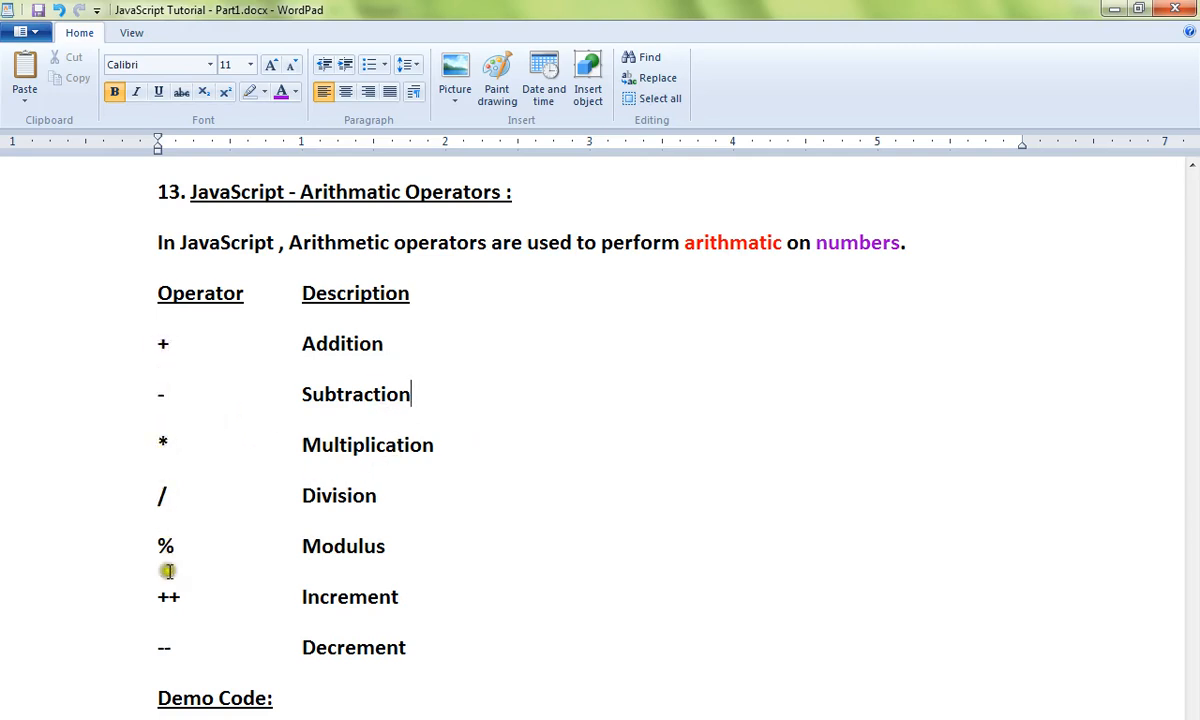
pyautogui.moveTo(464, 648)
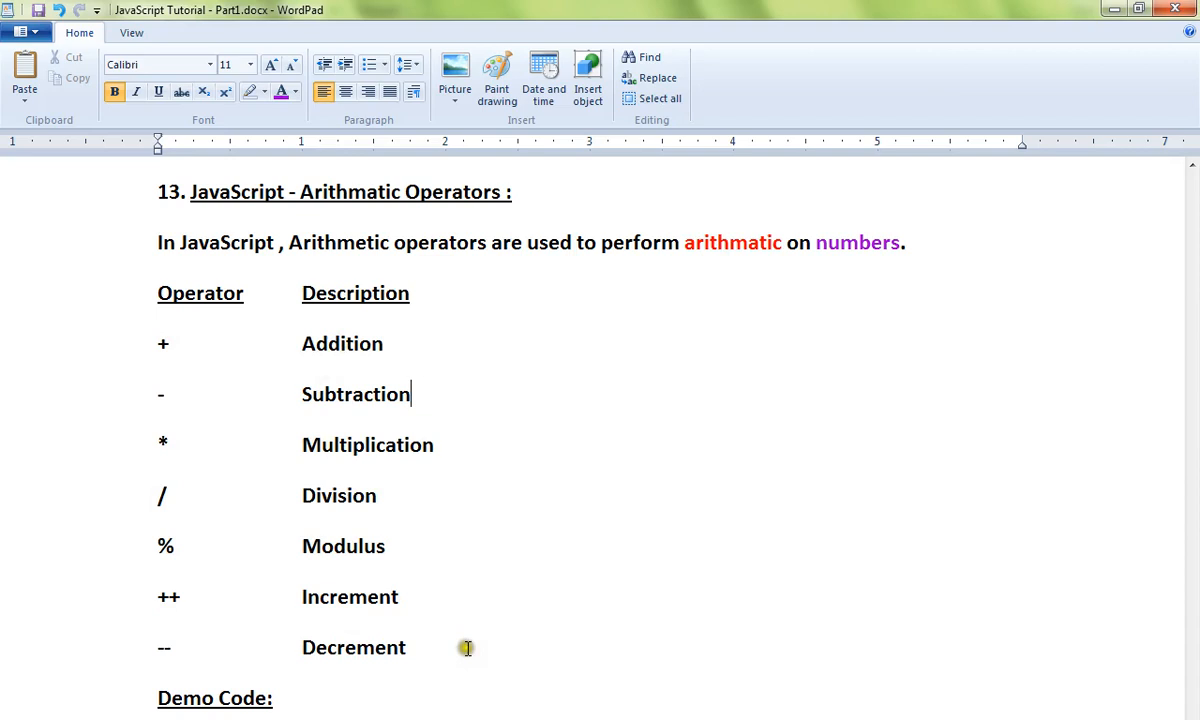
# - Highlight addFunction and multiplyFunction in the two buttons' onclick handlers, then return to the script start
pyautogui.scroll(-3)
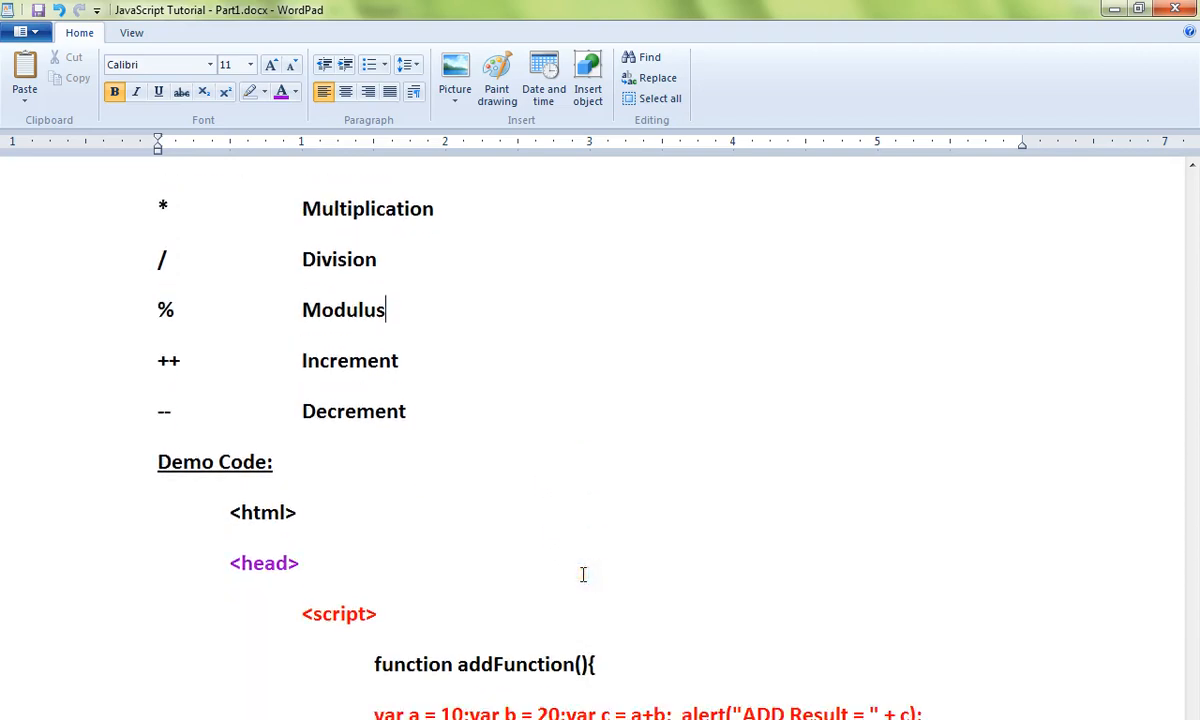
pyautogui.scroll(-3)
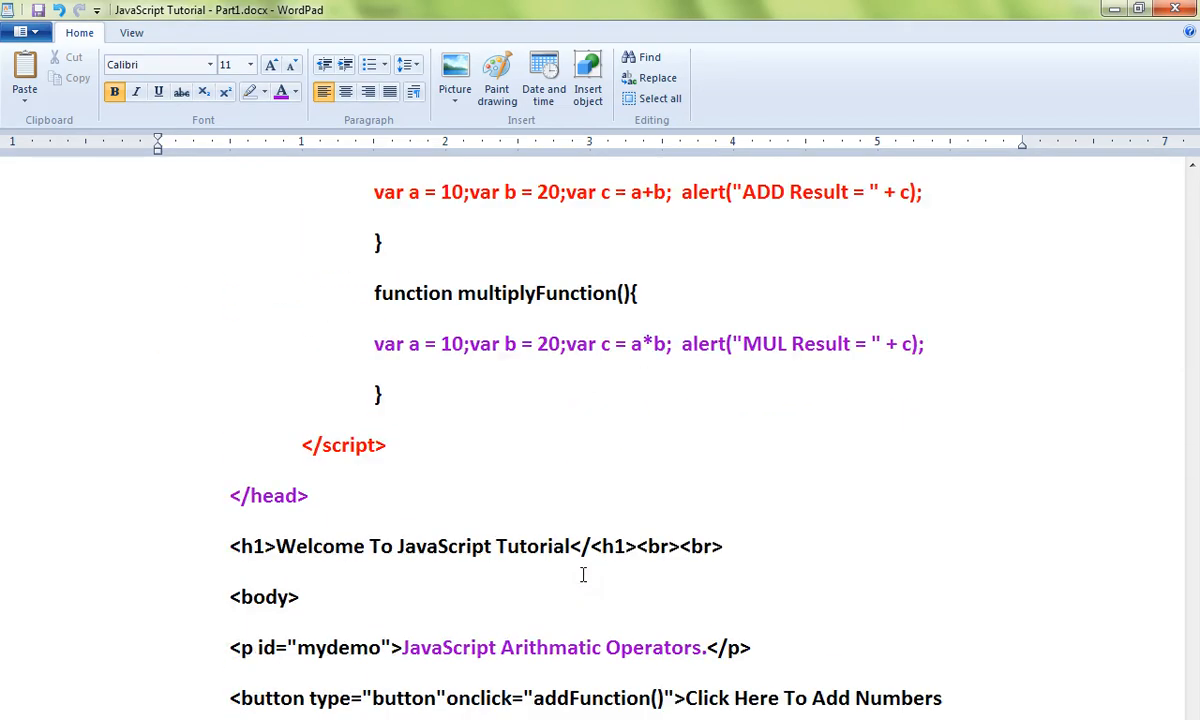
pyautogui.scroll(-3)
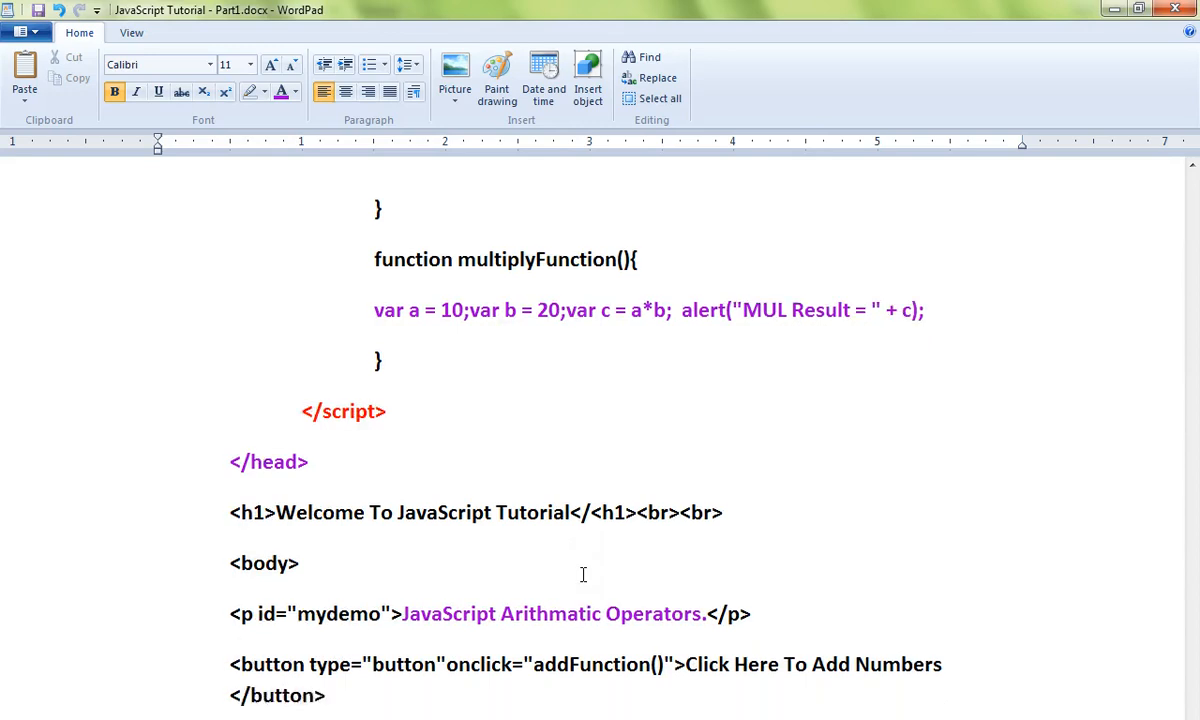
pyautogui.doubleClick(590, 546)
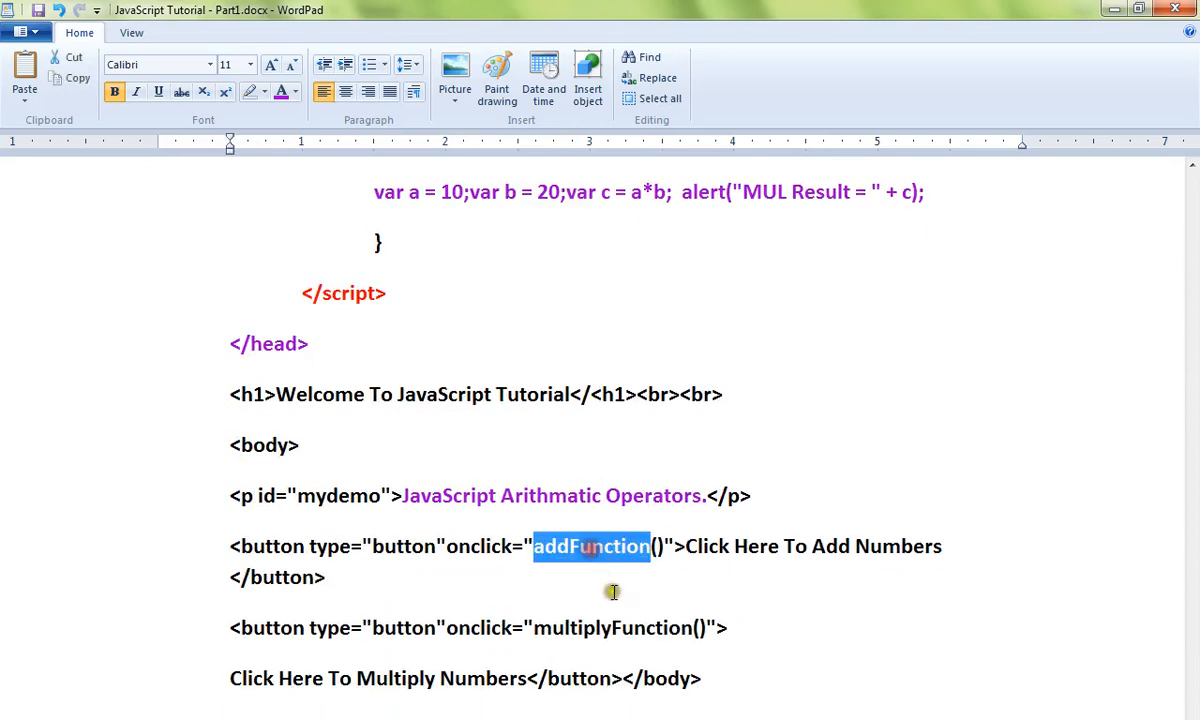
pyautogui.doubleClick(612, 628)
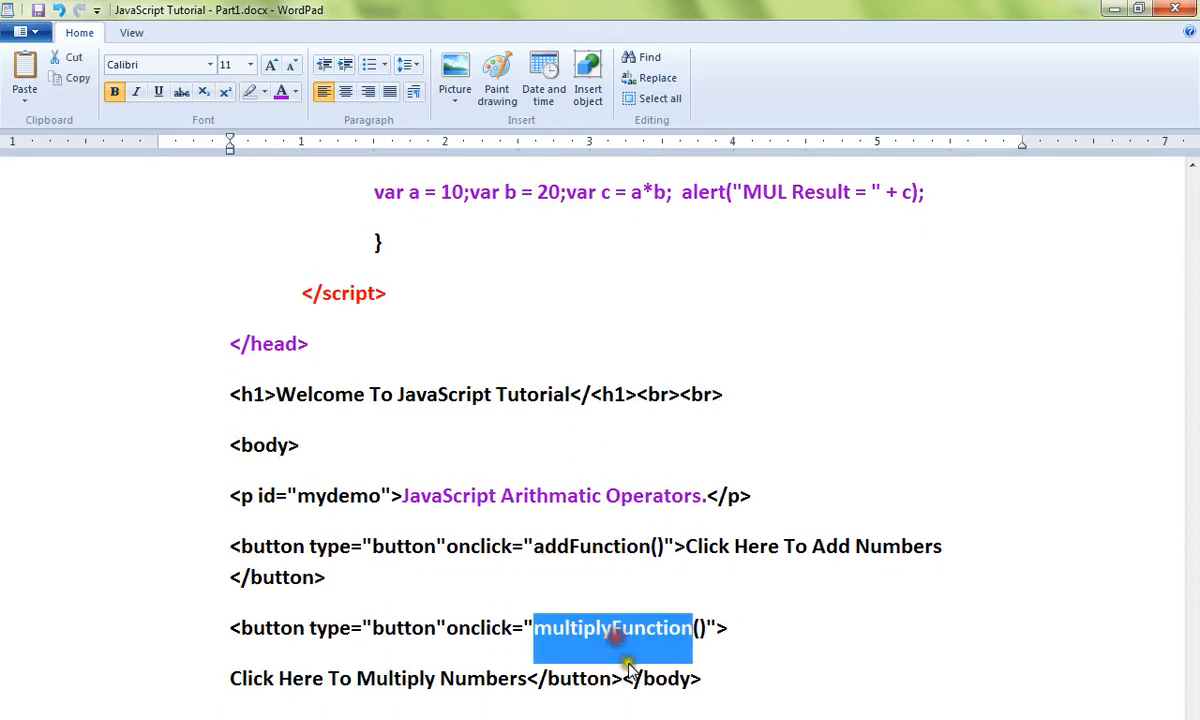
pyautogui.scroll(3)
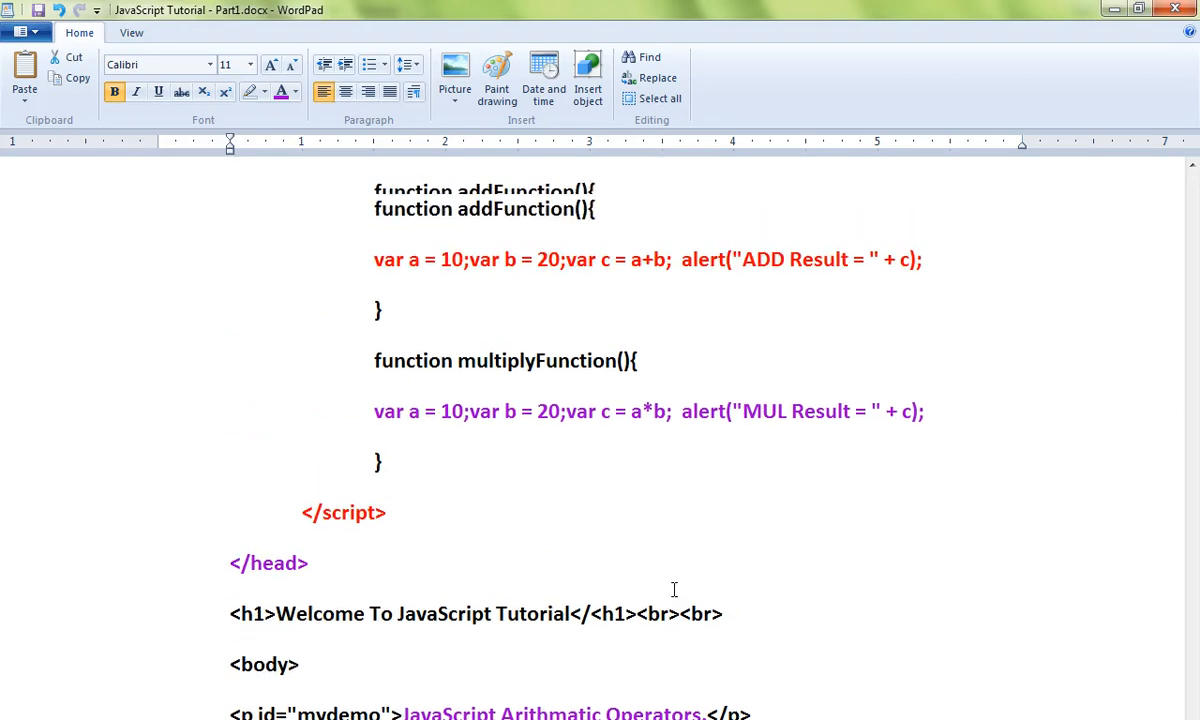
pyautogui.scroll(3)
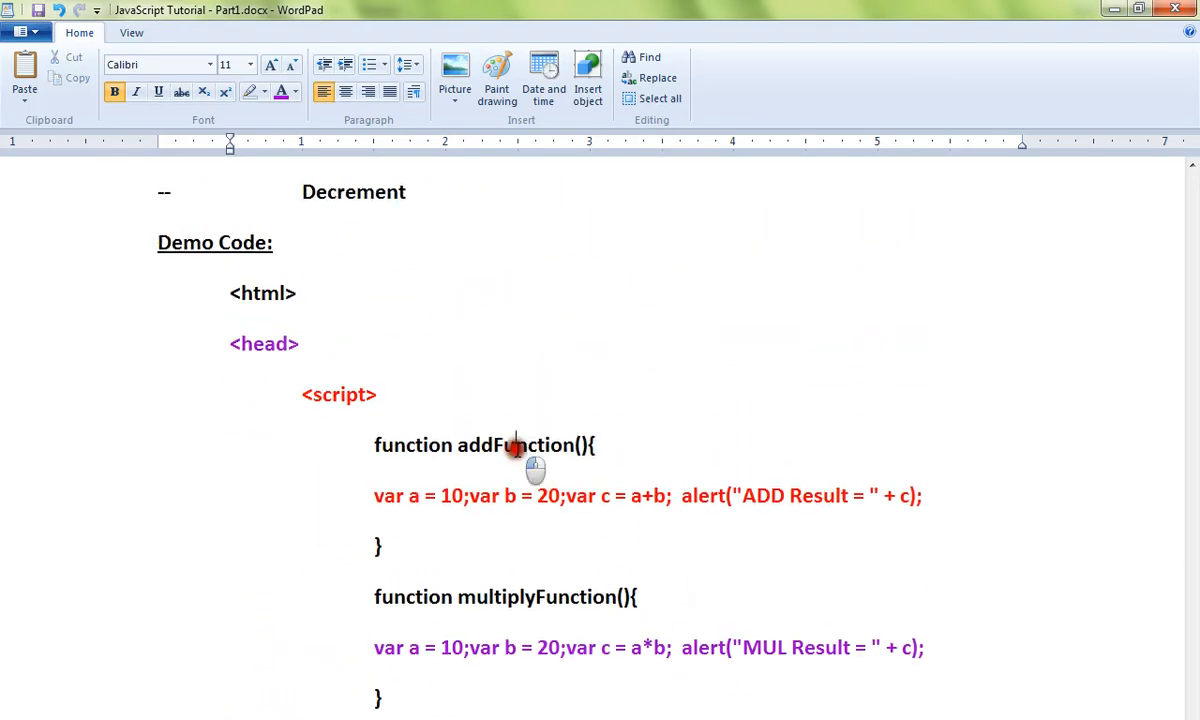
pyautogui.doubleClick(536, 596)
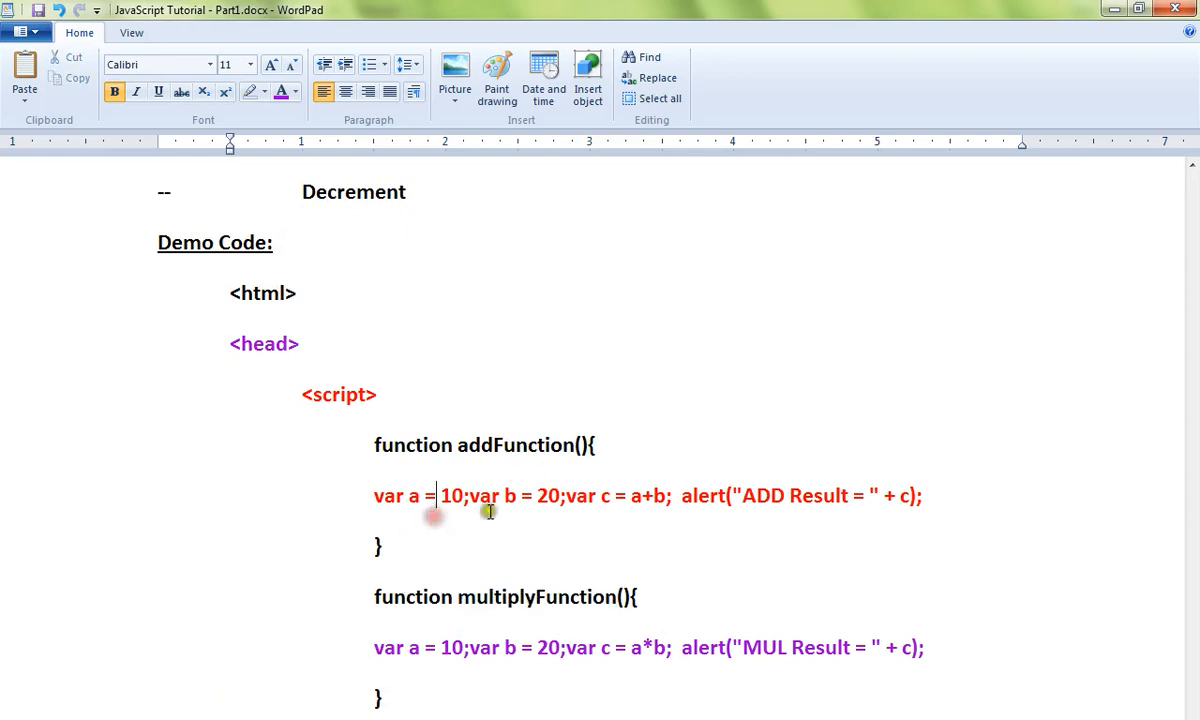
pyautogui.moveTo(540, 504)
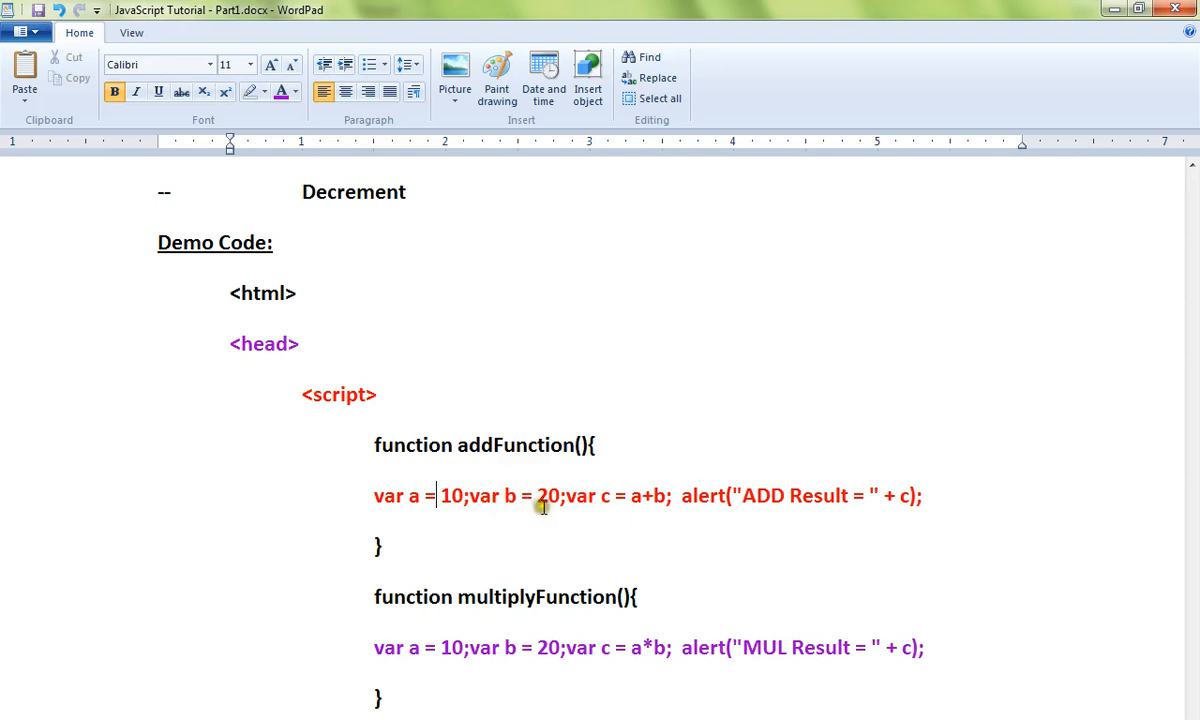
pyautogui.doubleClick(646, 496)
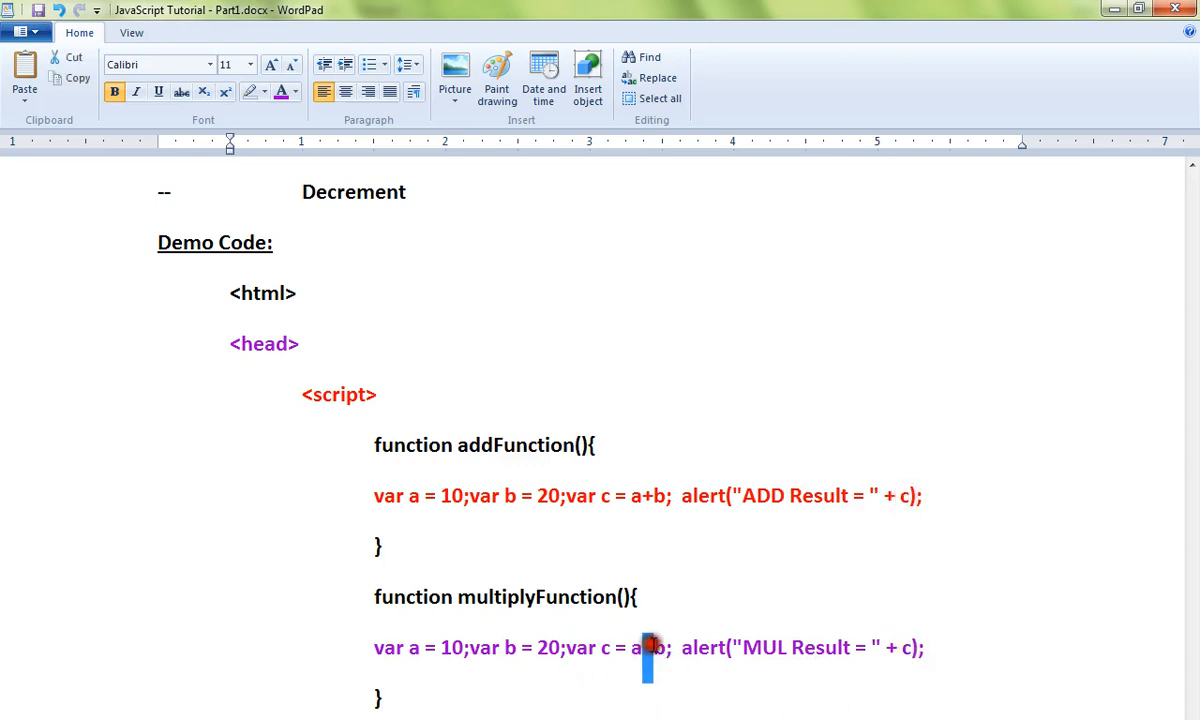
pyautogui.write('*')
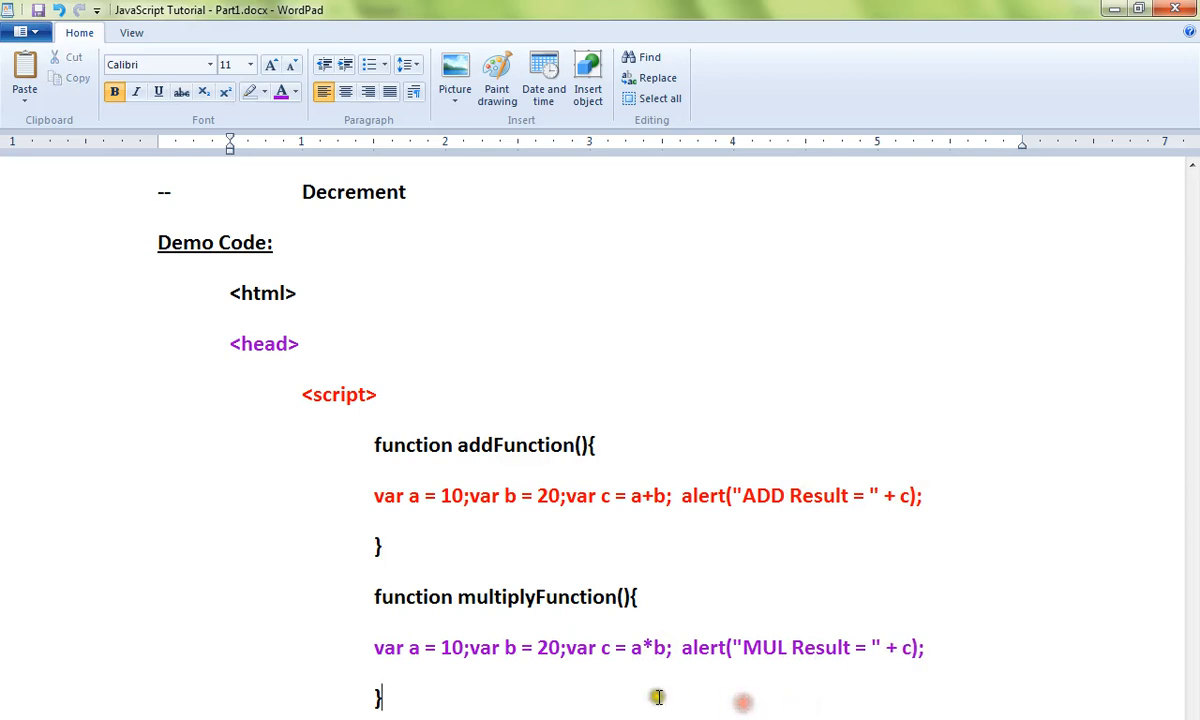
pyautogui.moveTo(656, 696)
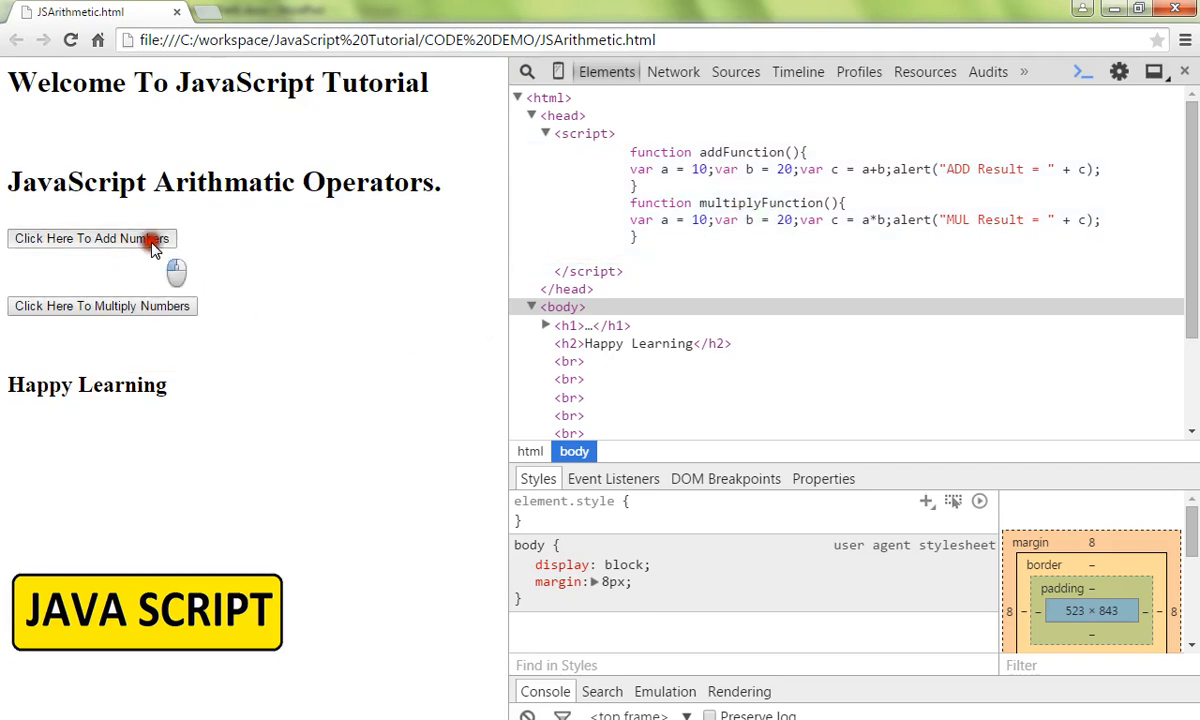
# - Trigger the ADD Result = 30 and MUL Result = 200 alerts from the demo buttons and dismiss them
pyautogui.click(92, 238)
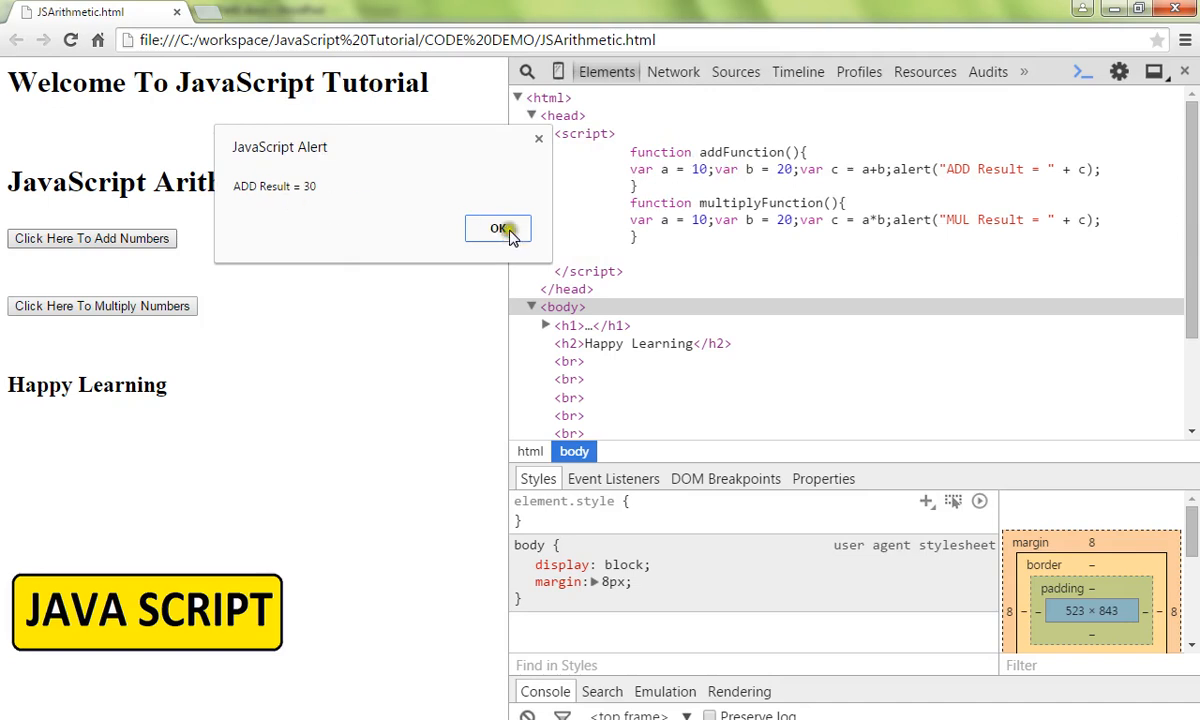
pyautogui.click(496, 228)
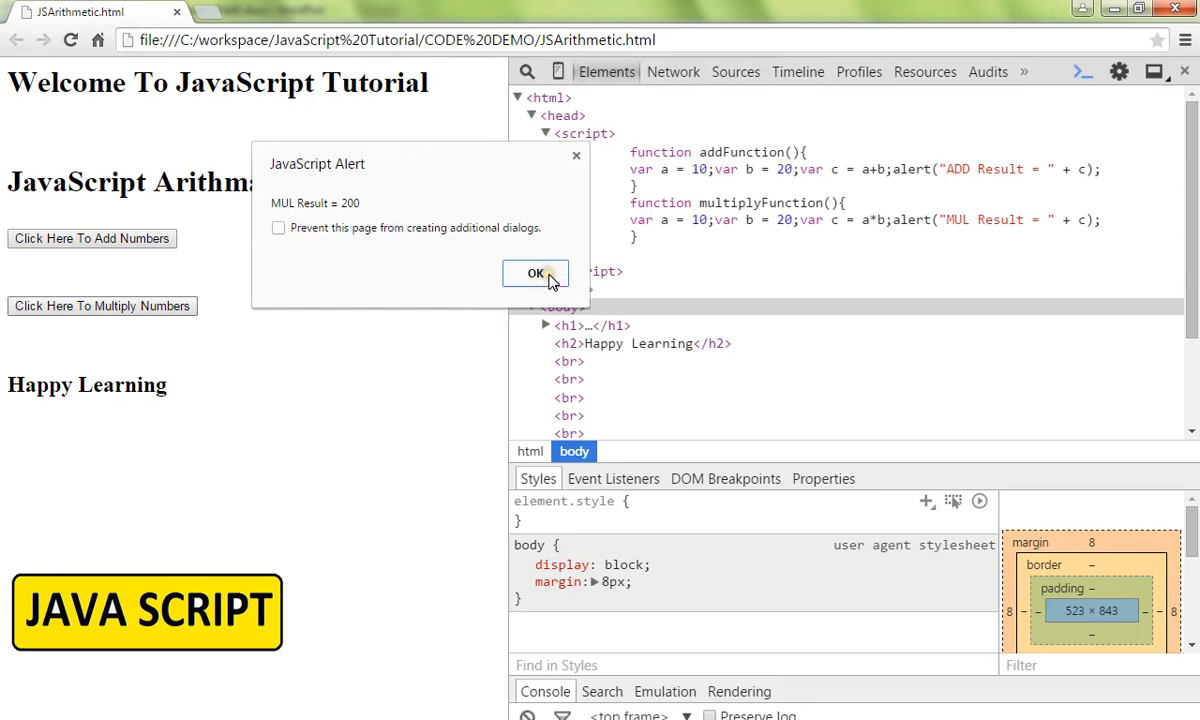
pyautogui.click(536, 272)
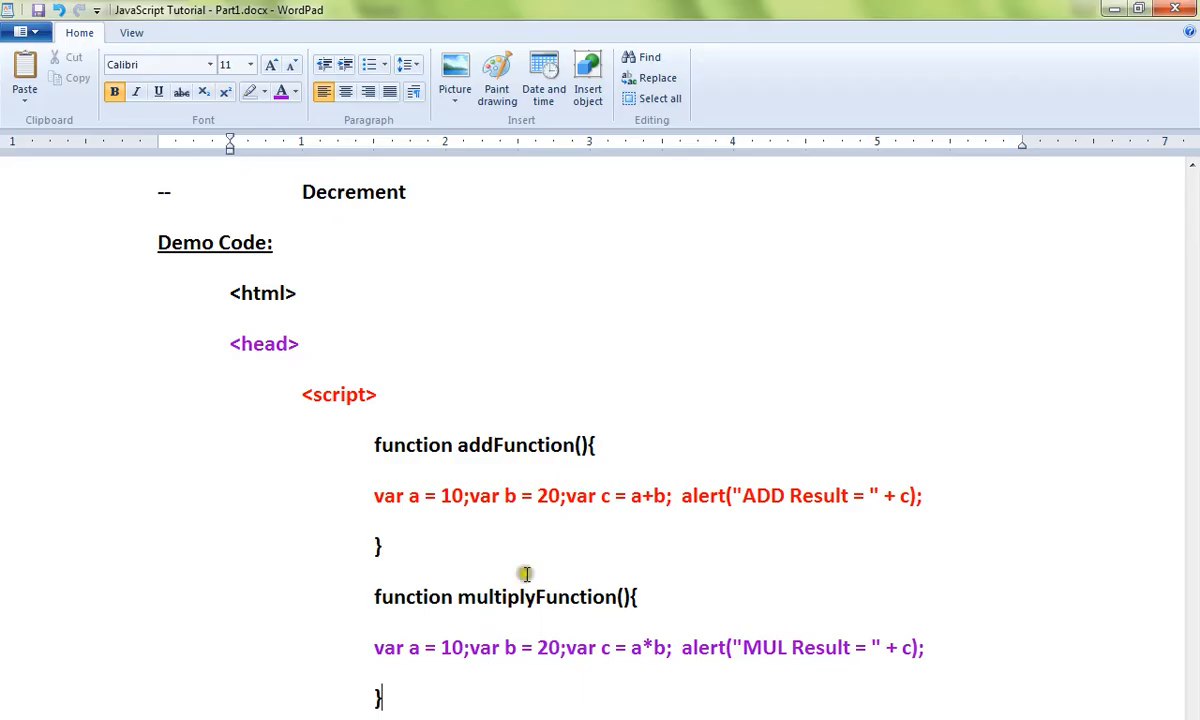
# - Scroll back up to the JavaScript Arithmetic Operators heading and its table
pyautogui.scroll(3)
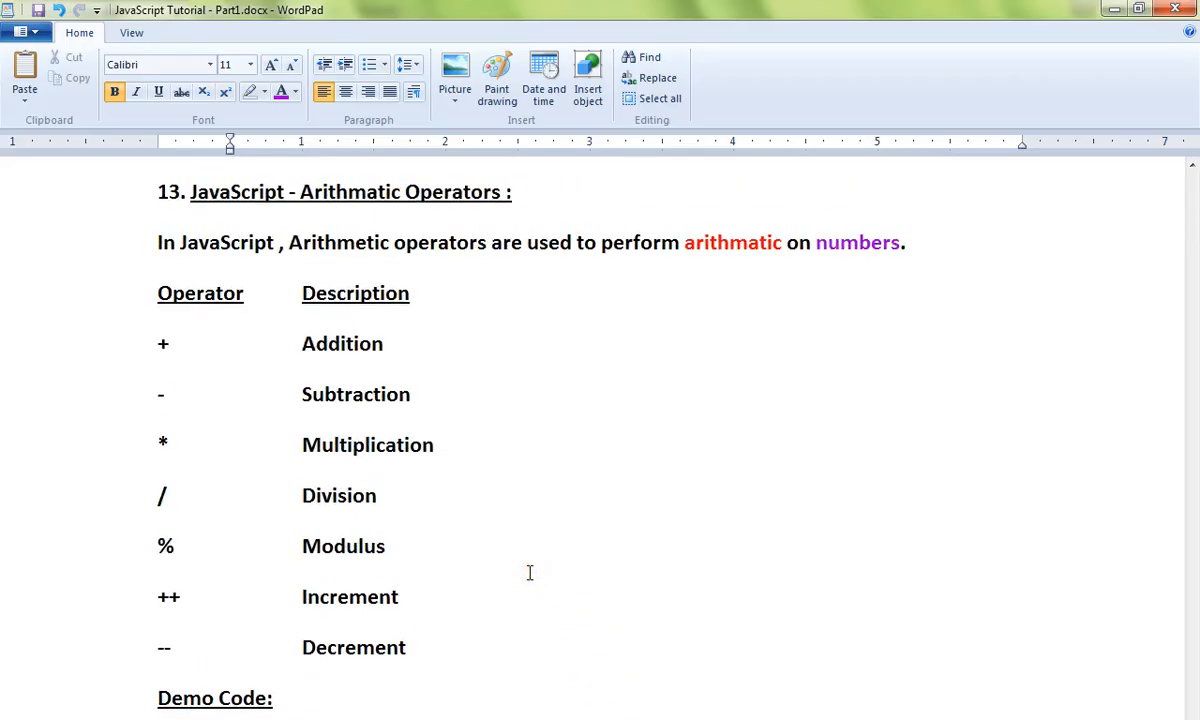
pyautogui.moveTo(420, 308)
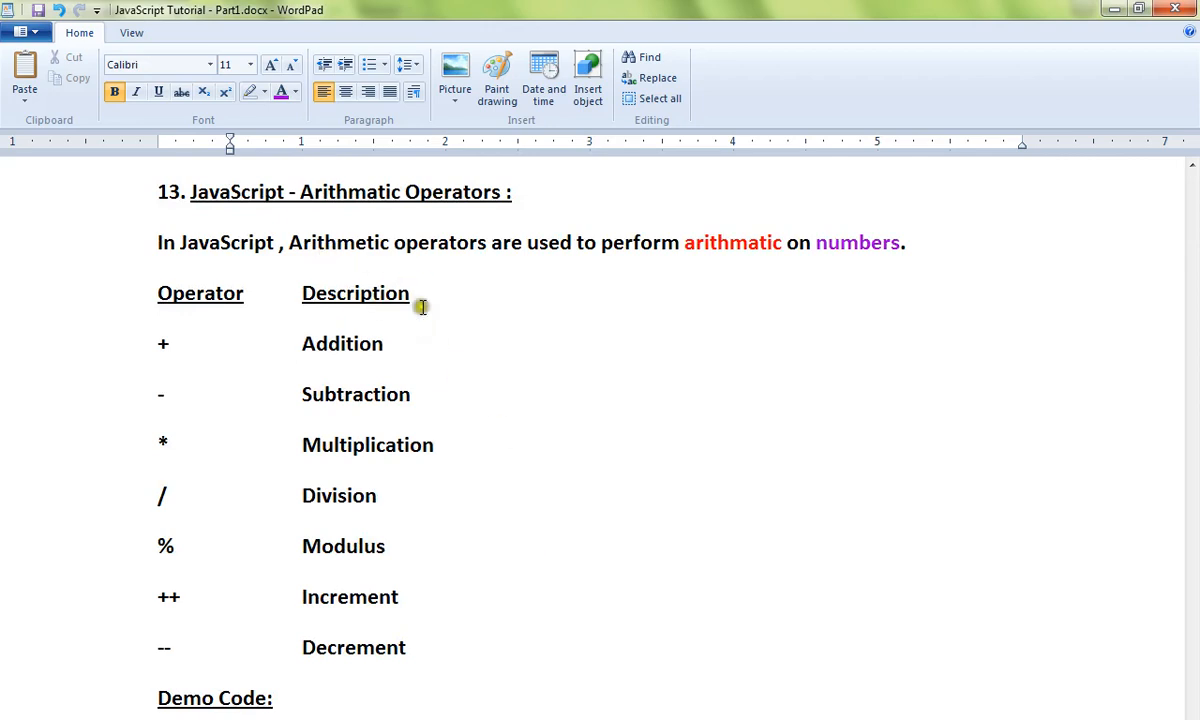
pyautogui.moveTo(420, 306)
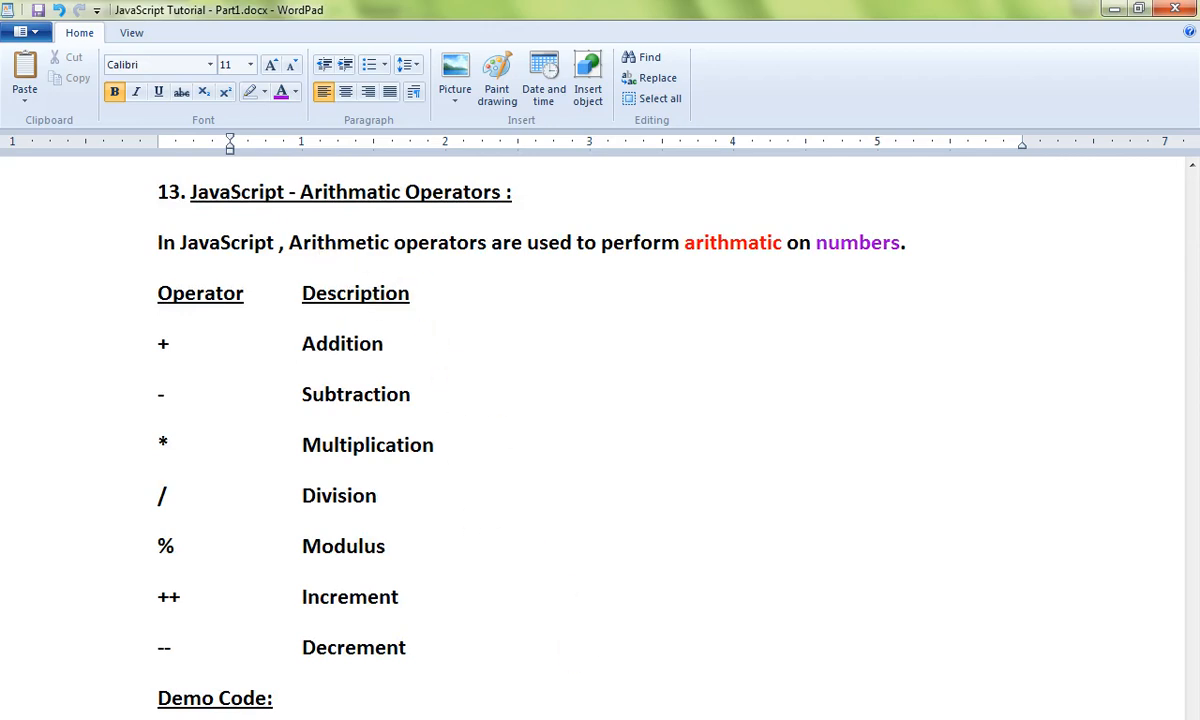